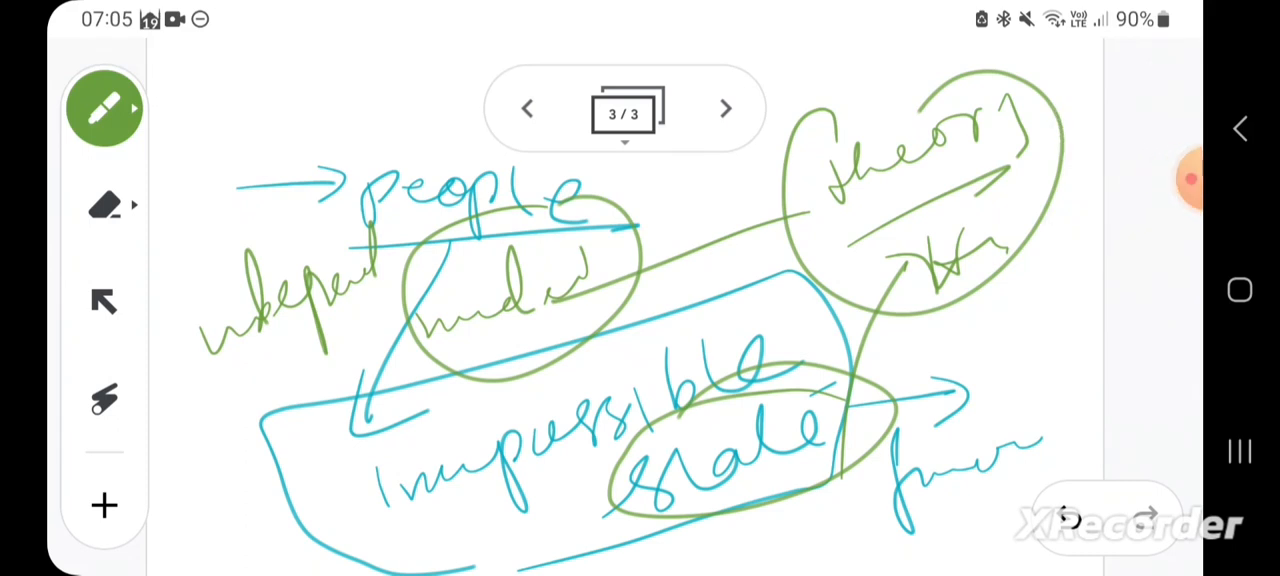
- Add a blank fourth page (4/4) after the page-three diagram
{"action": "left_click", "coordinate": [1185, 180]}
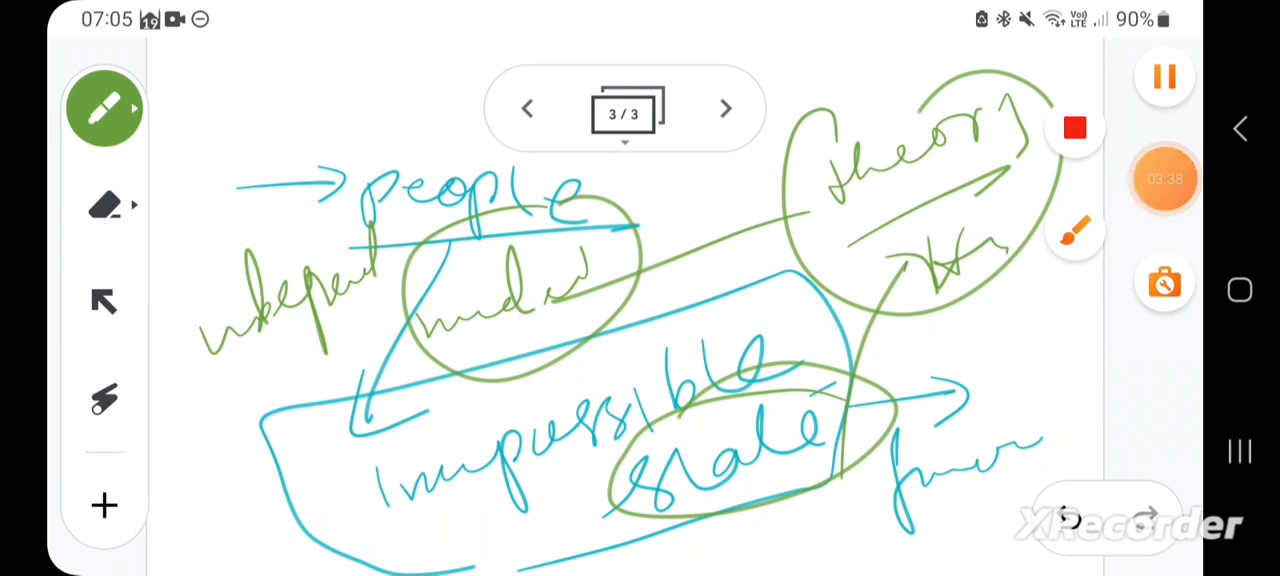
{"action": "left_click", "coordinate": [725, 108]}
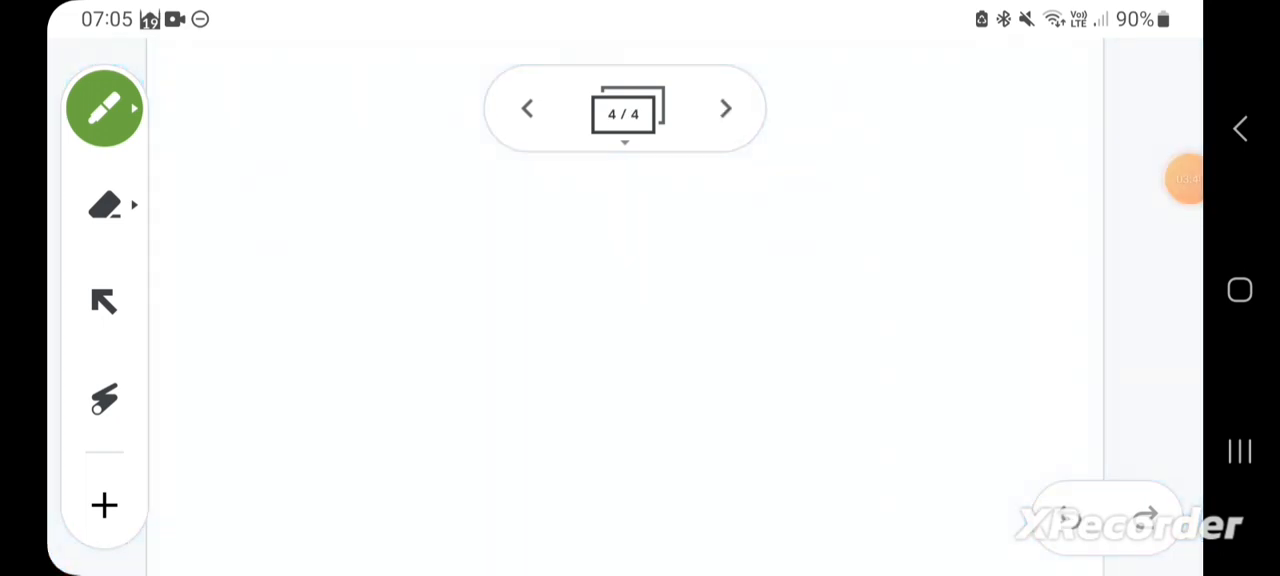
- Handwrite in green 'How should we read & how we shouldn't read Wael Hallaq', underlined
{"action": "left_click_drag", "start_coordinate": [225, 235], "coordinate": [510, 235]}
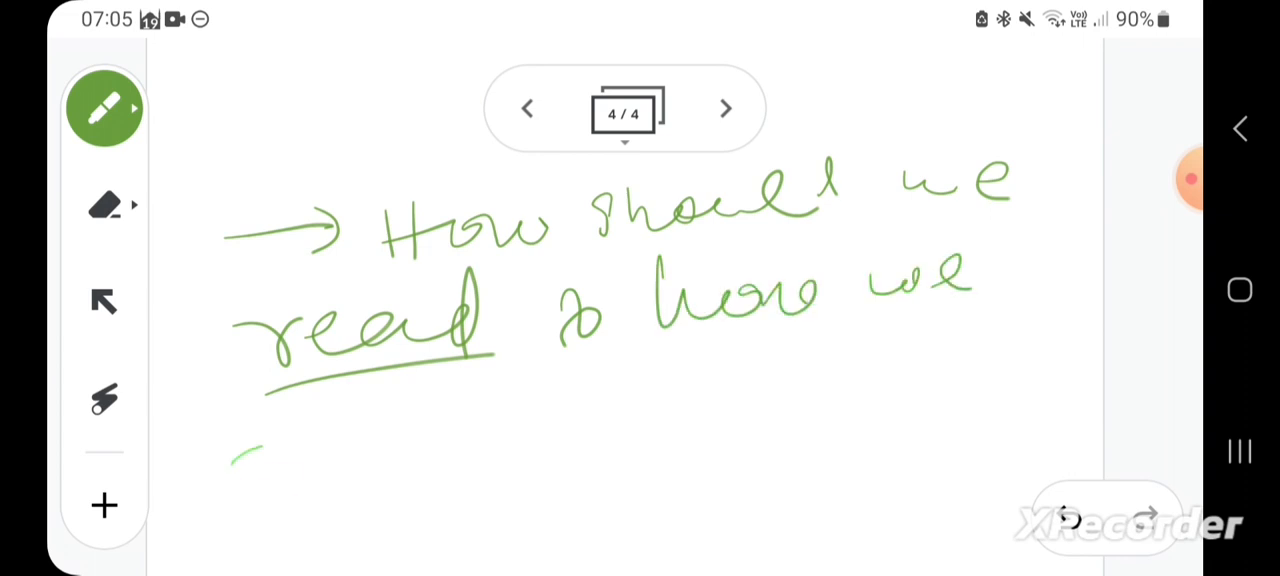
{"action": "left_click_drag", "start_coordinate": [240, 455], "coordinate": [575, 425]}
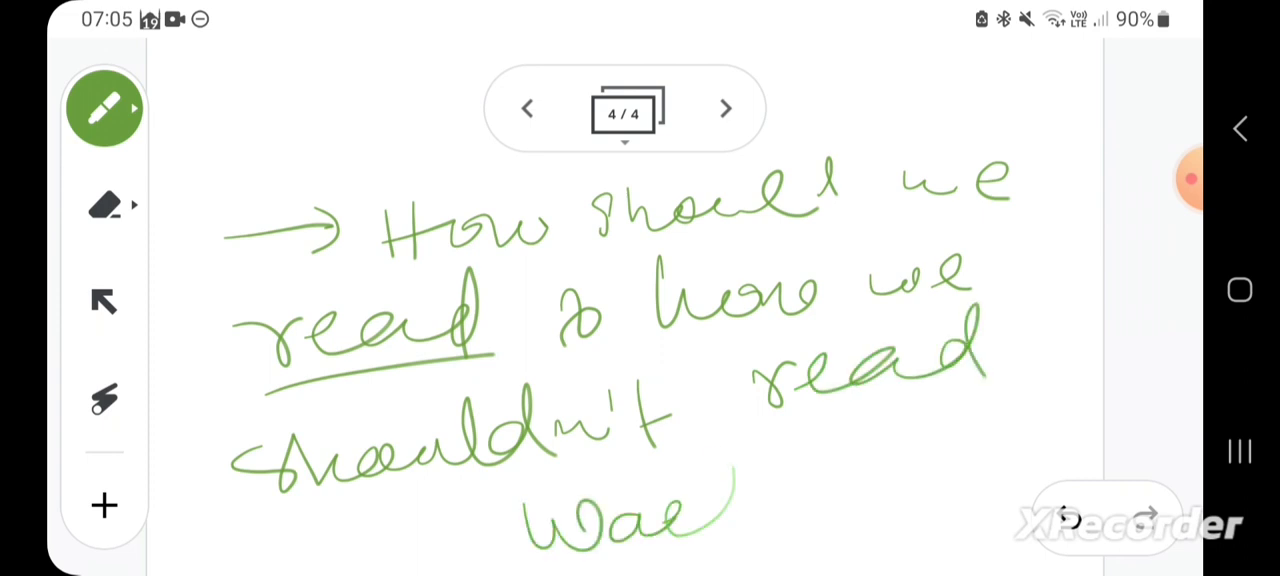
{"action": "left_click_drag", "start_coordinate": [720, 500], "coordinate": [880, 470]}
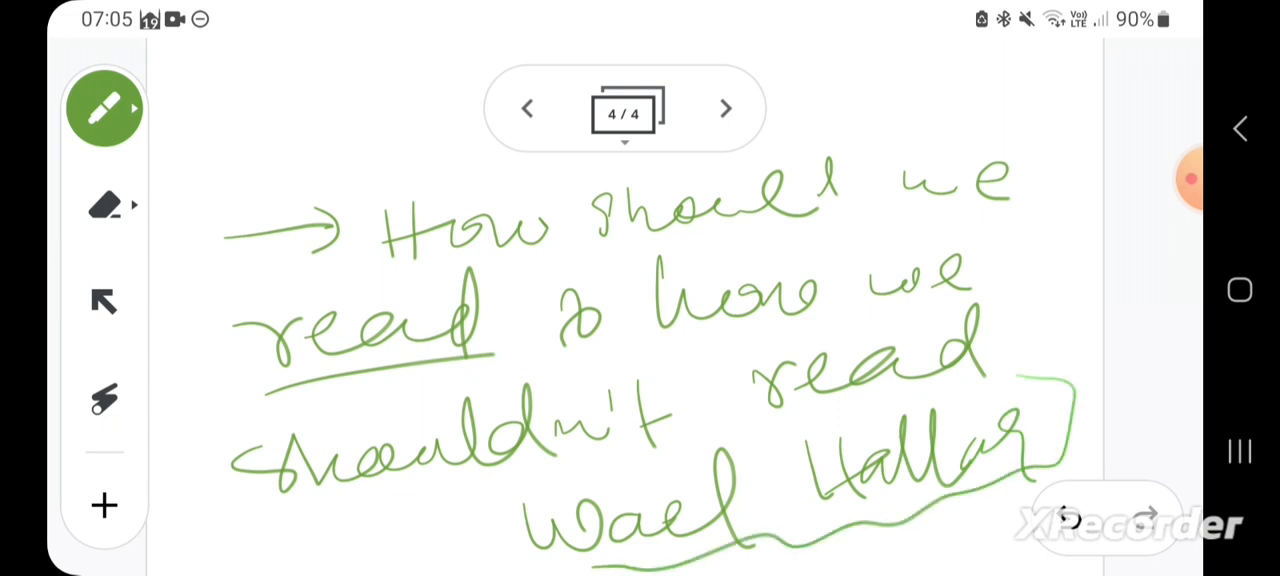
- Switch the pen to blue ink for annotating the question
{"action": "left_click", "coordinate": [104, 108]}
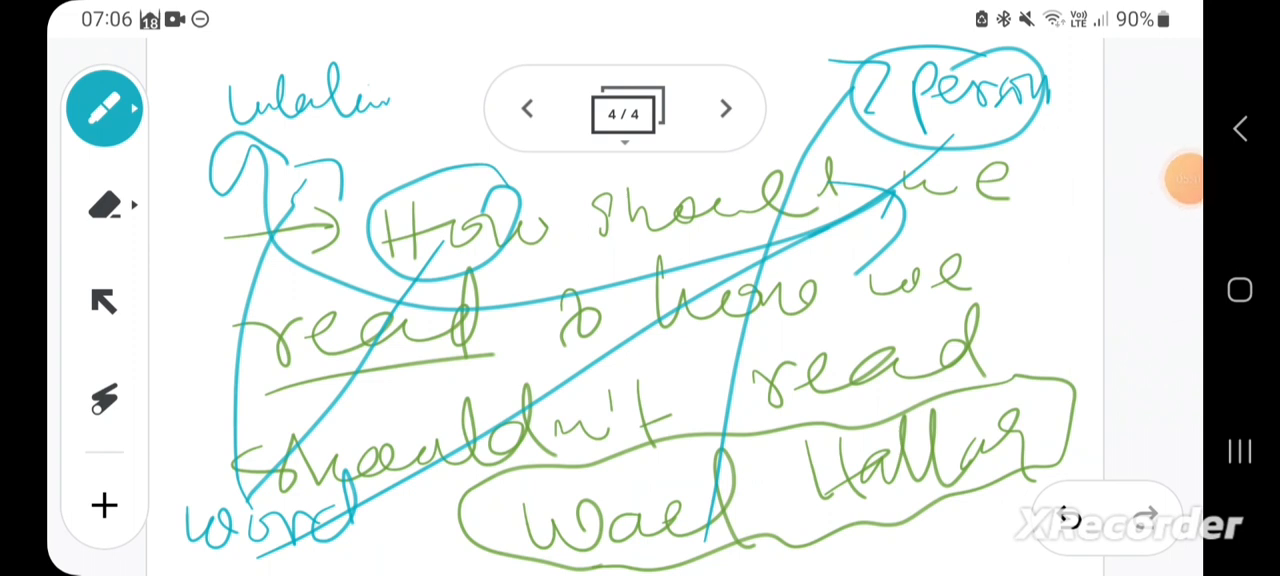
- Choose red from the pen tool's colour options
{"action": "left_click", "coordinate": [1184, 179]}
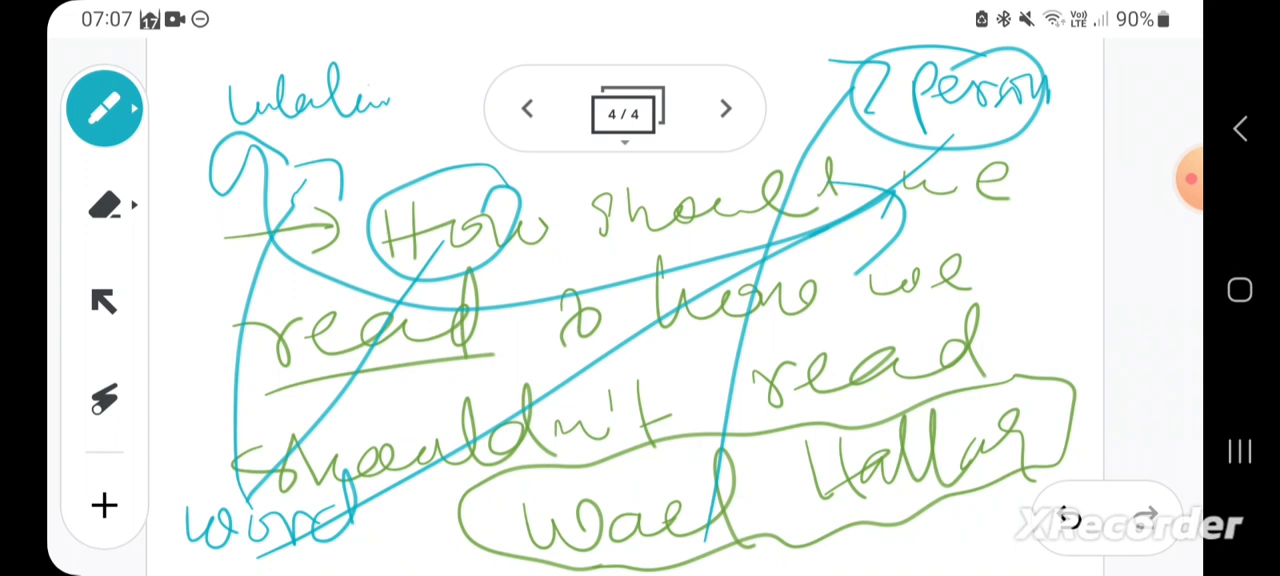
{"action": "left_click", "coordinate": [1188, 180]}
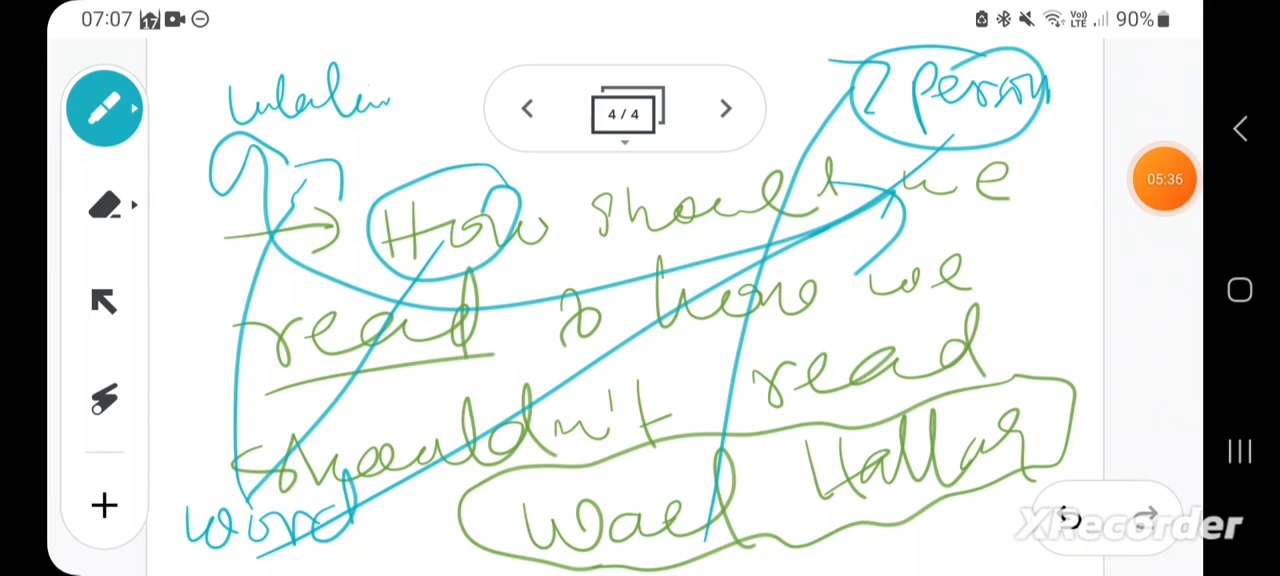
{"action": "left_click", "coordinate": [104, 108]}
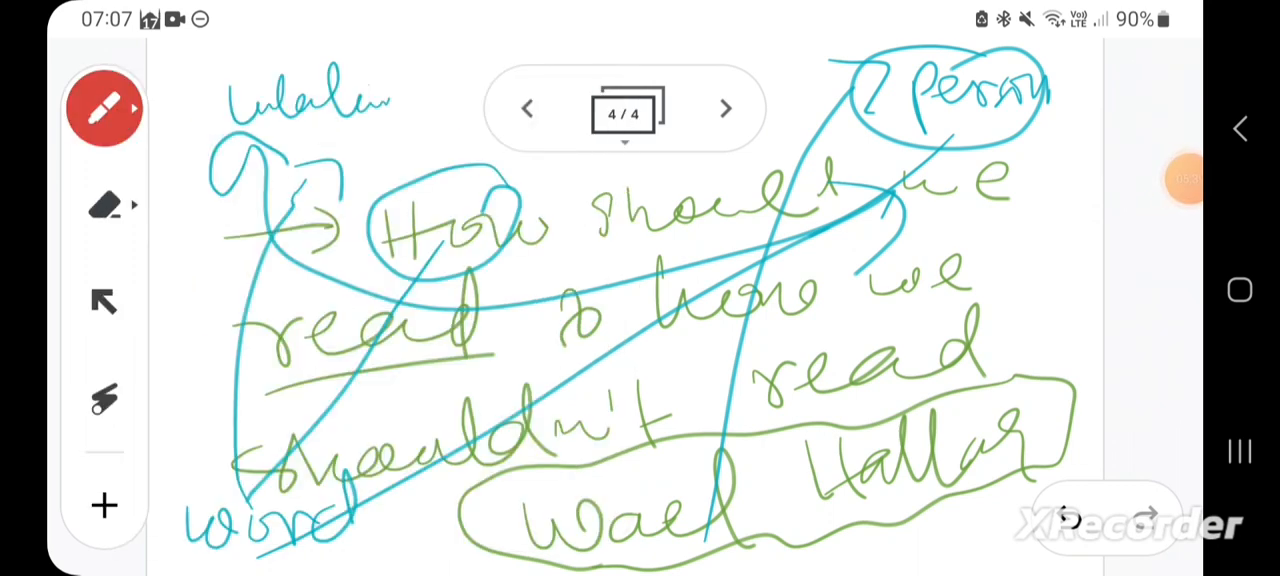